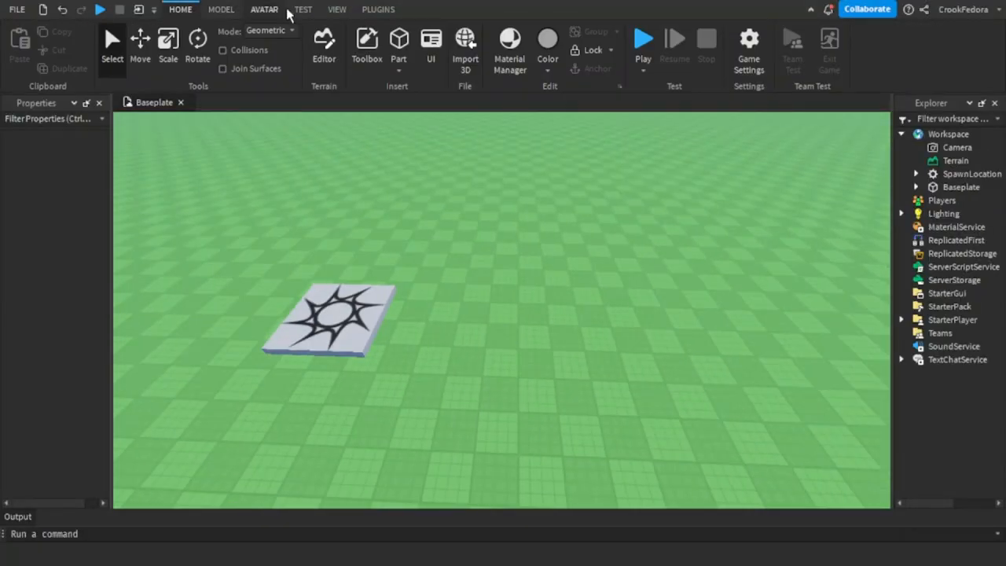
Insert a new part named TeleportPart1 and size it 8,1,8
click(399, 44)
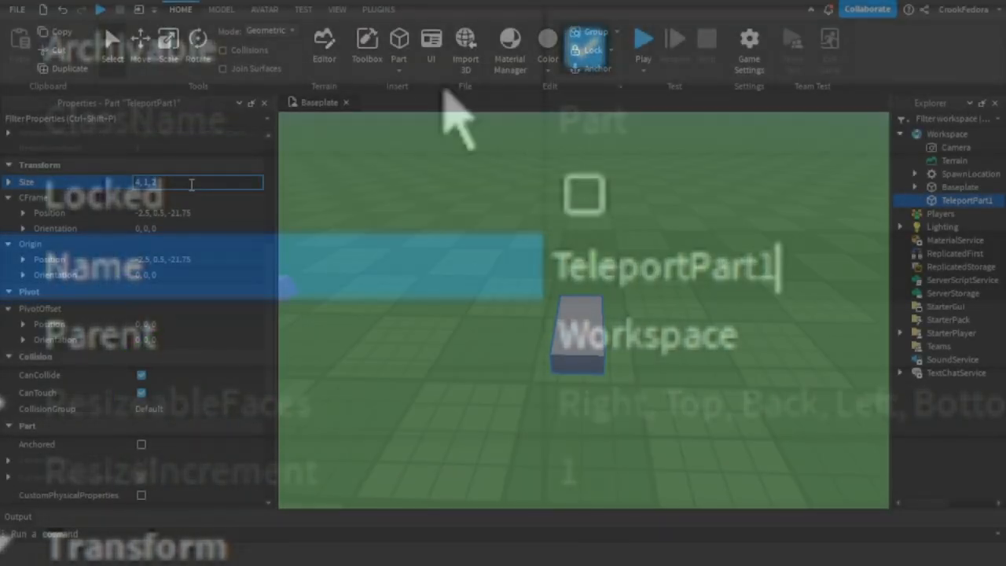
text(8,1,8)
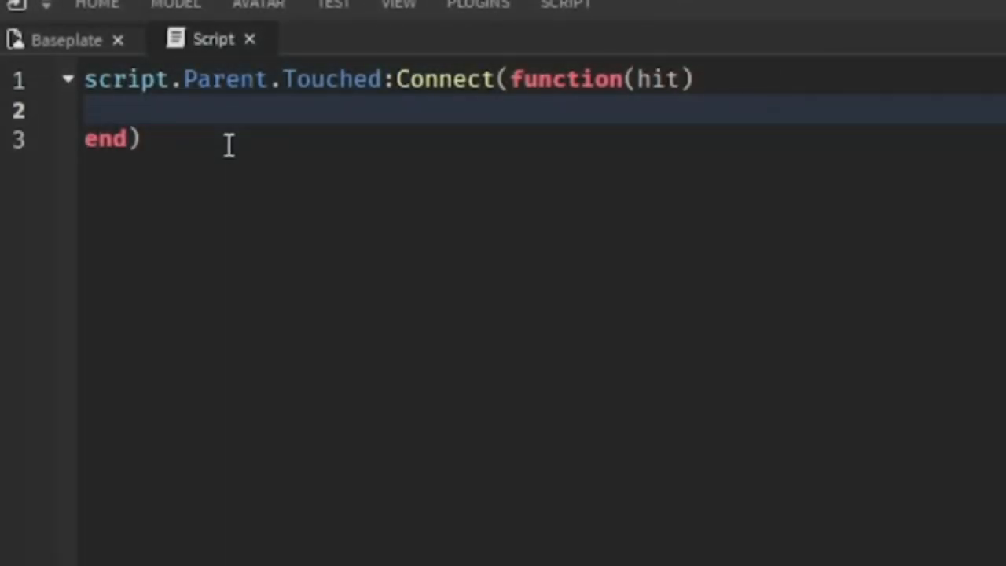
Declare local root = hit.Parent:FindFirstChild("HumanoidRootPart") inside the Touched function
text(local root)
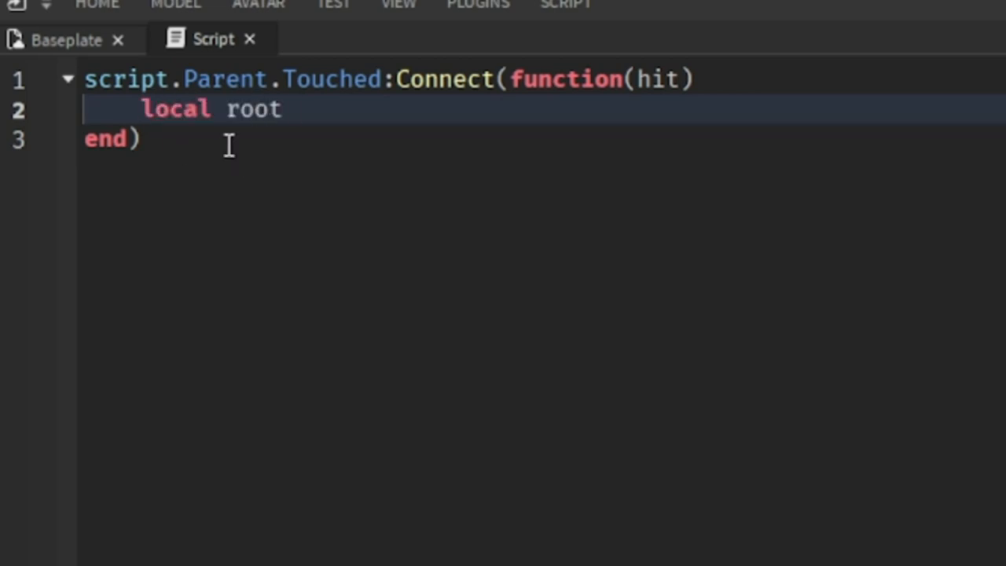
text(= hit.Parent)
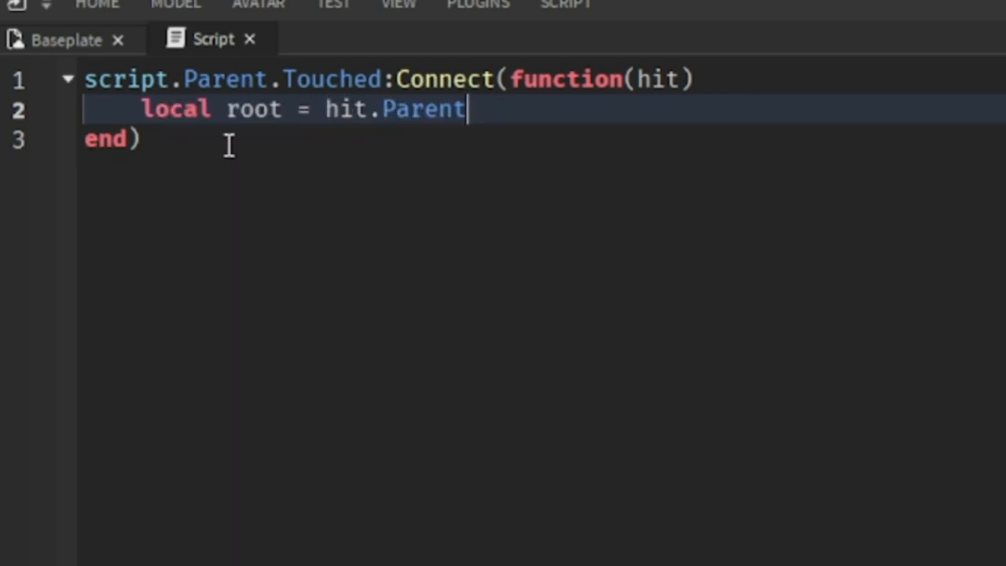
text(:FindFirstChild("hU"))
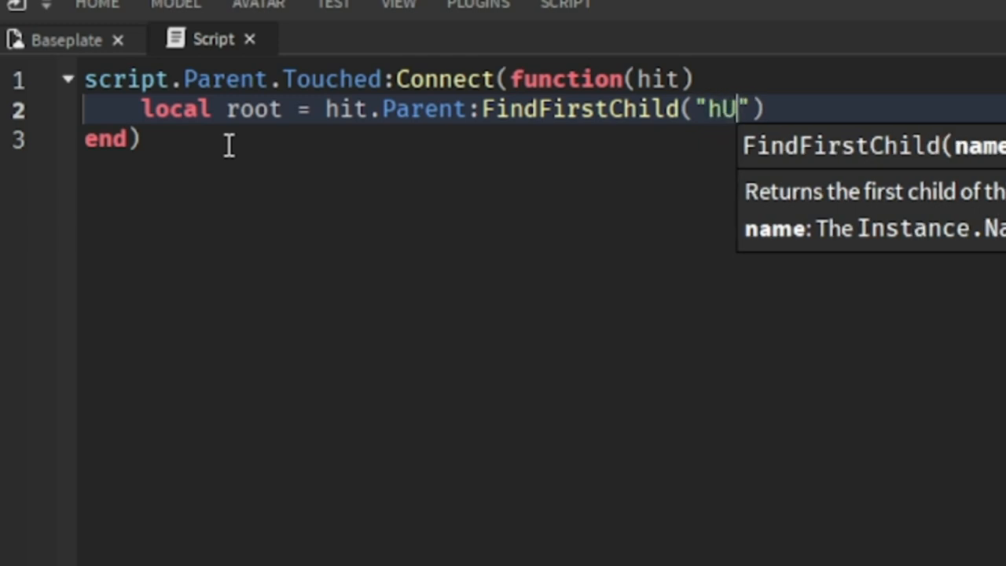
text(u)
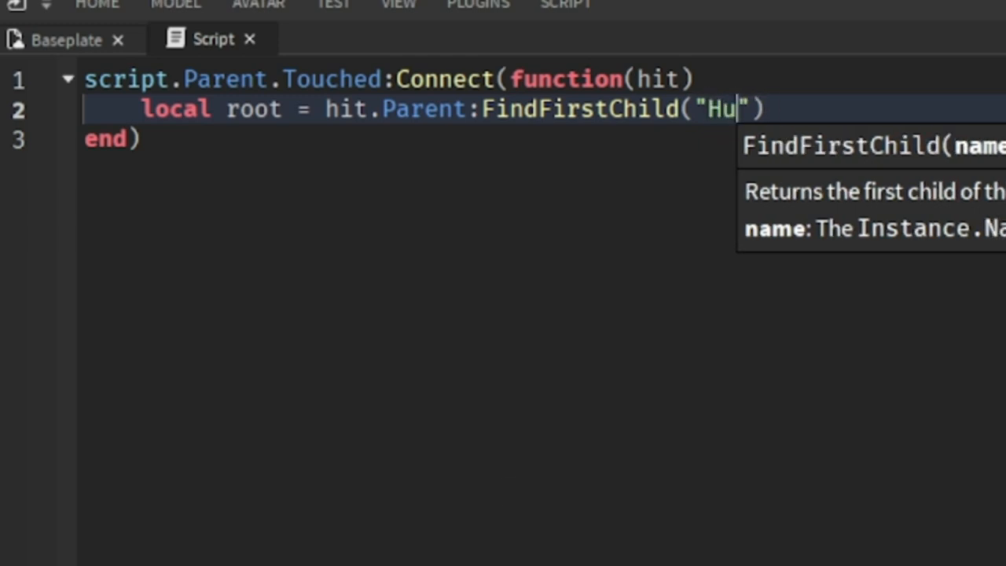
text(manoidRootP)
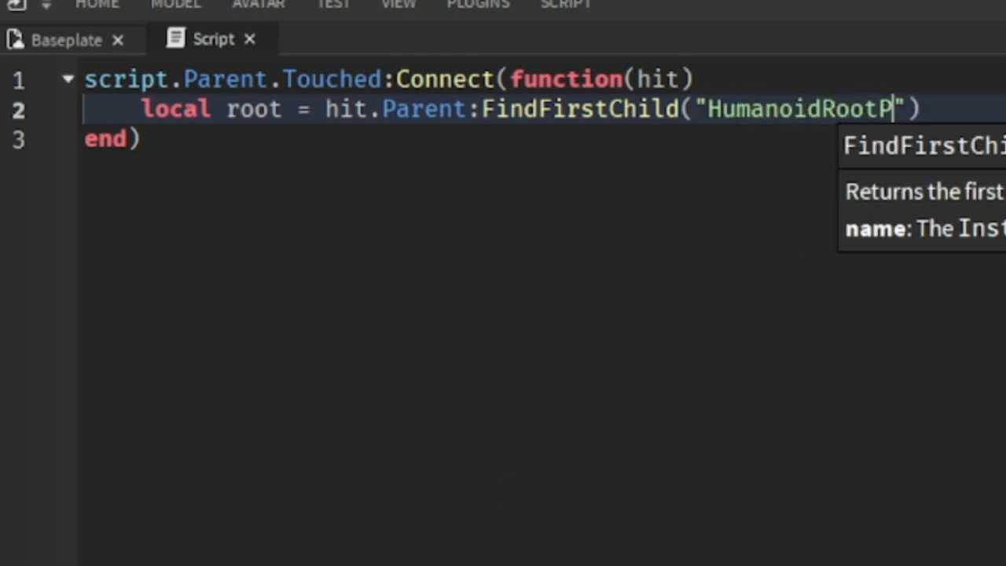
text(art)
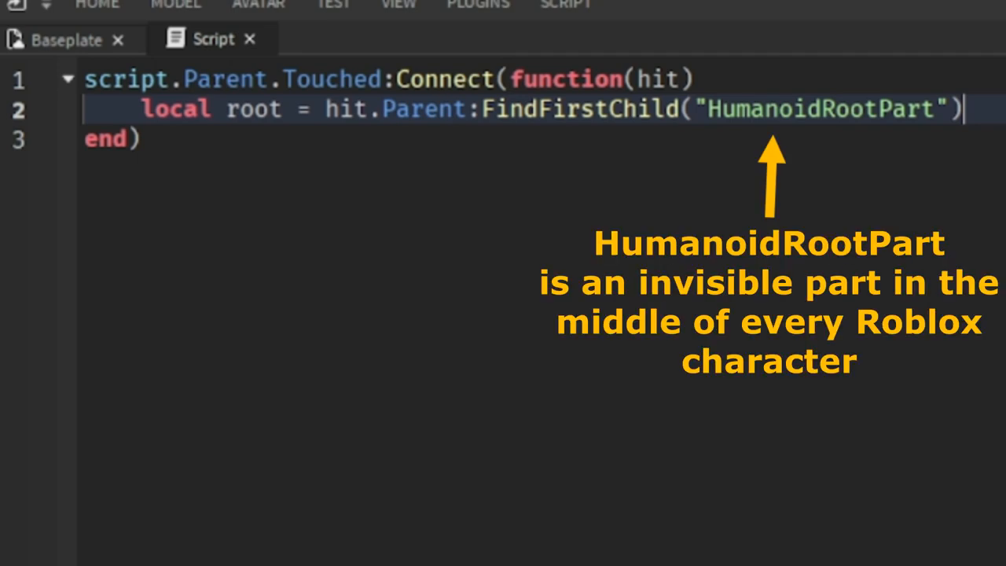
click(129, 22)
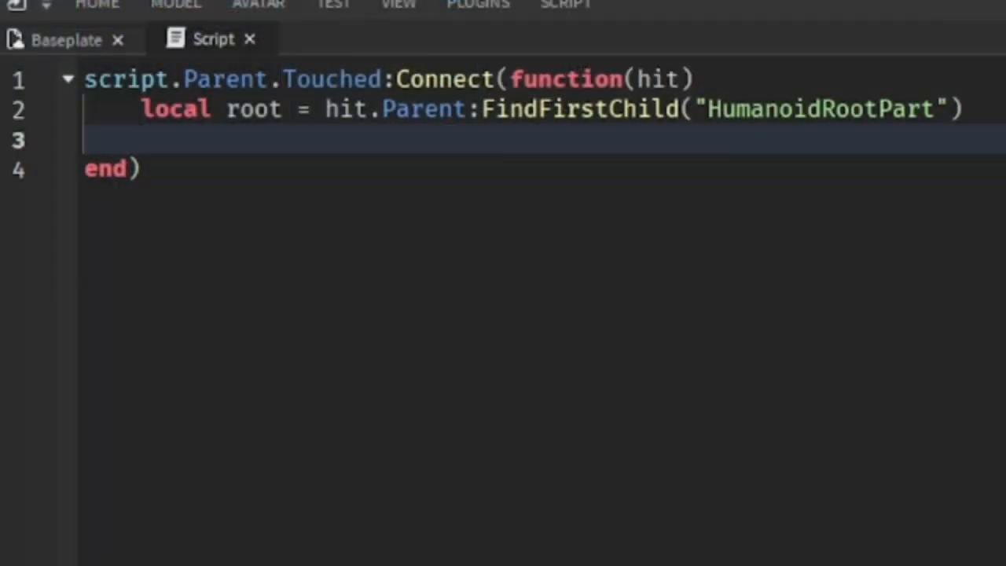
Write an if root then check and begin assigning root.CFrame inside it
text(if root)
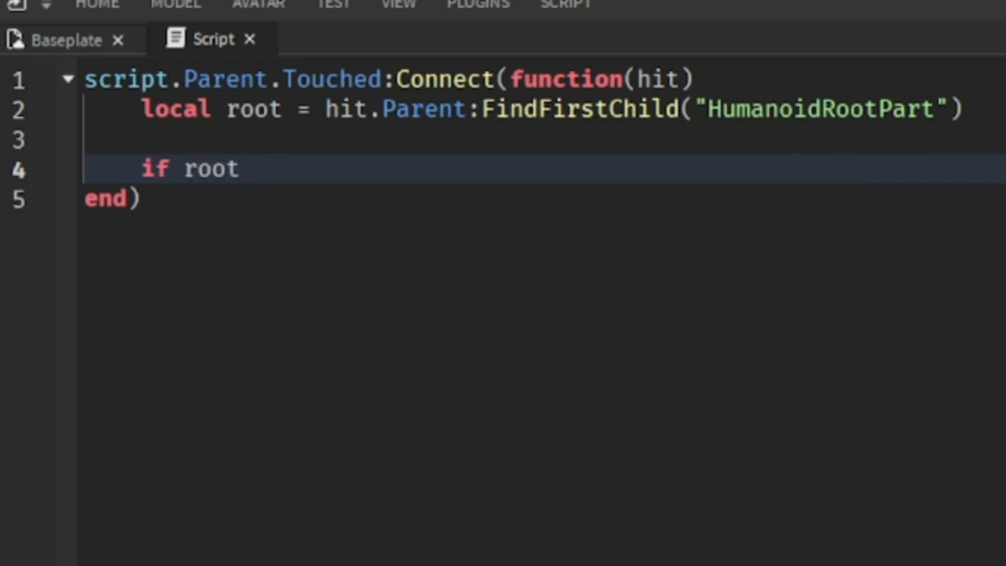
text(then)
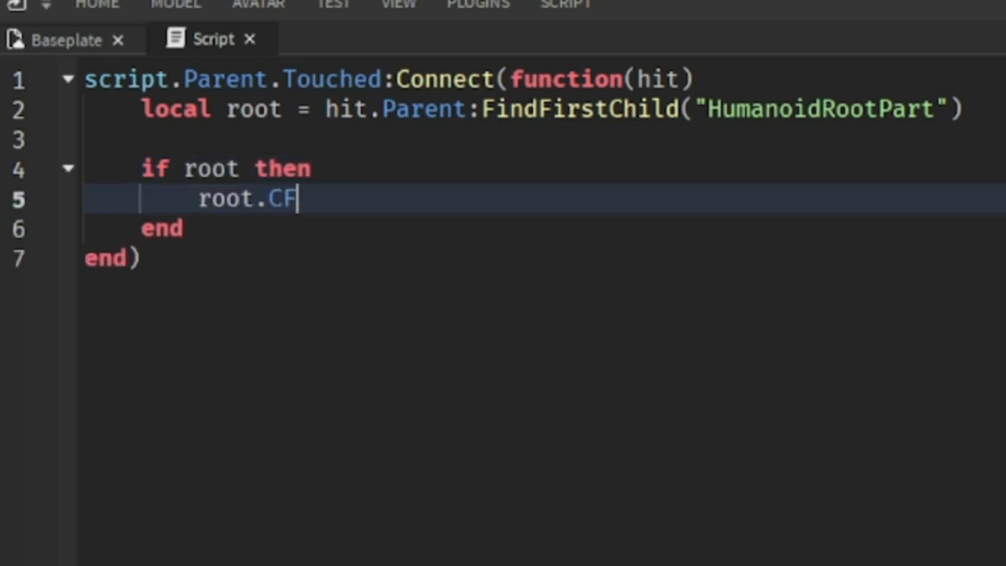
text(rame)
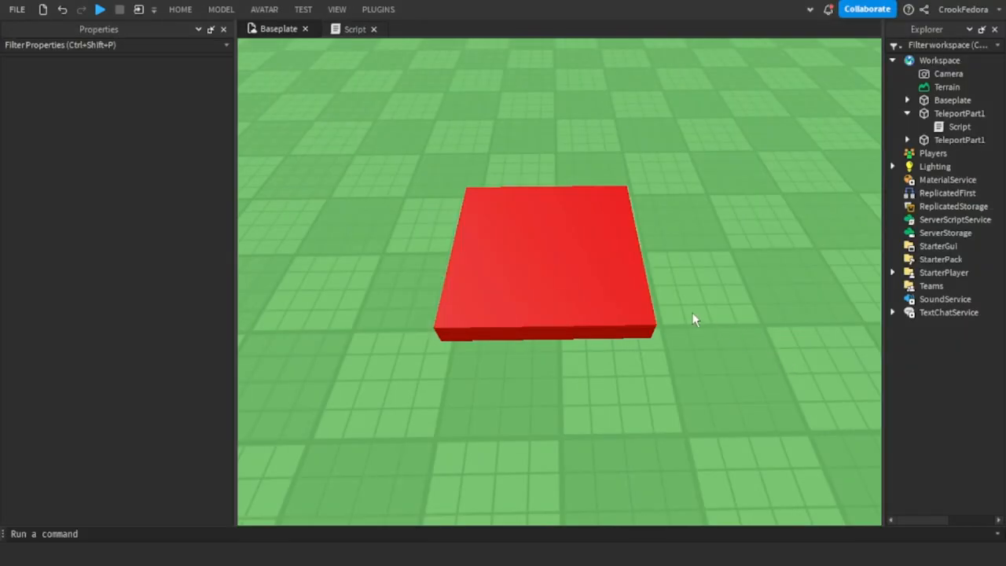
Name the blue duplicate TeleportPart2 and point root.CFrame at game.Workspace.TeleportPart2
text(TeleportPart2)
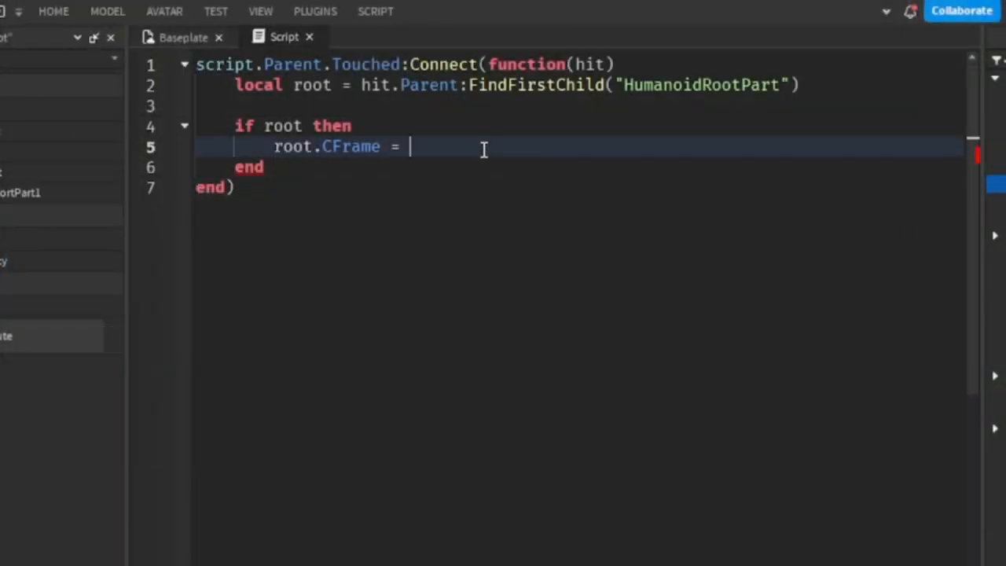
text(game.Workspace.)
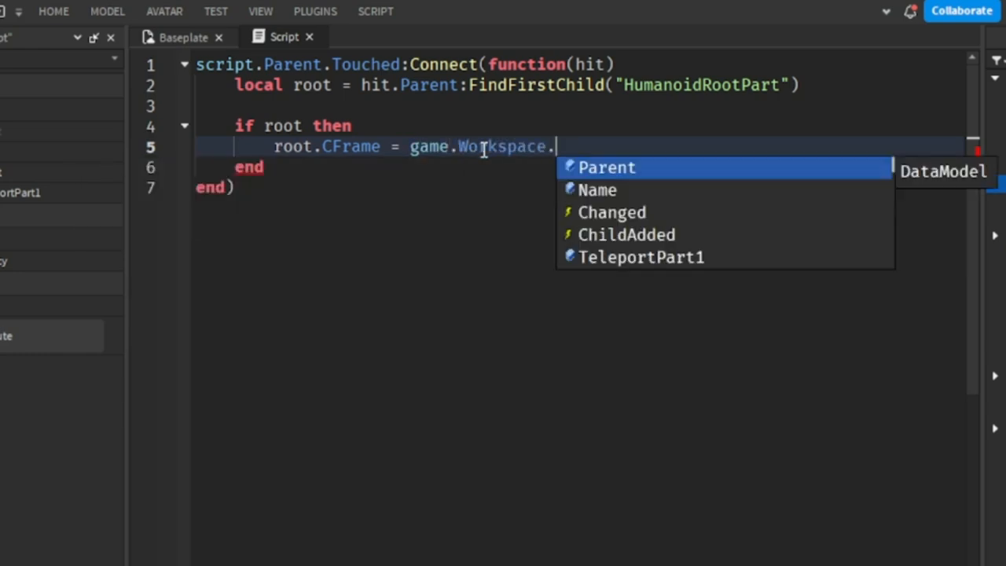
text(TeleportPart2.)
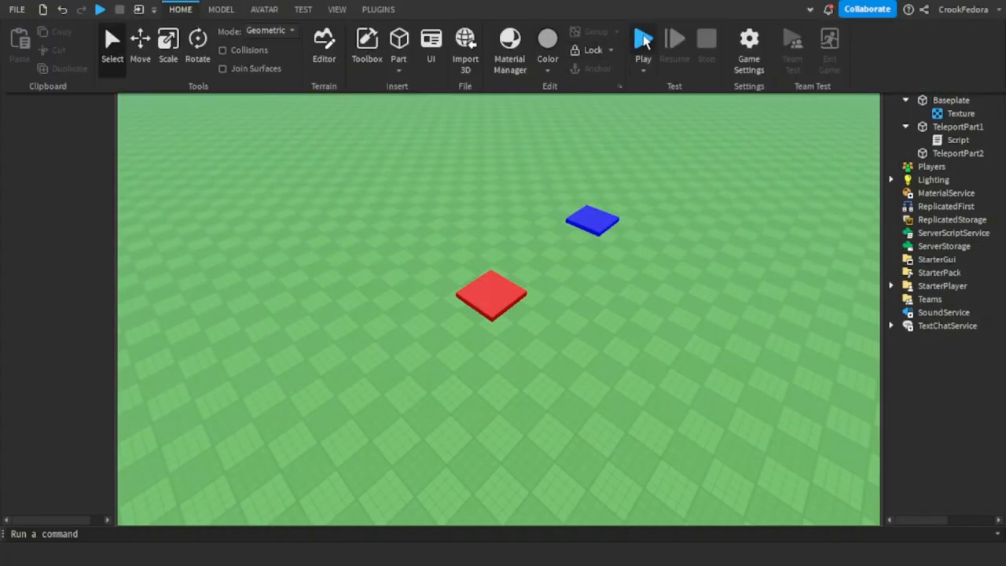
click(642, 44)
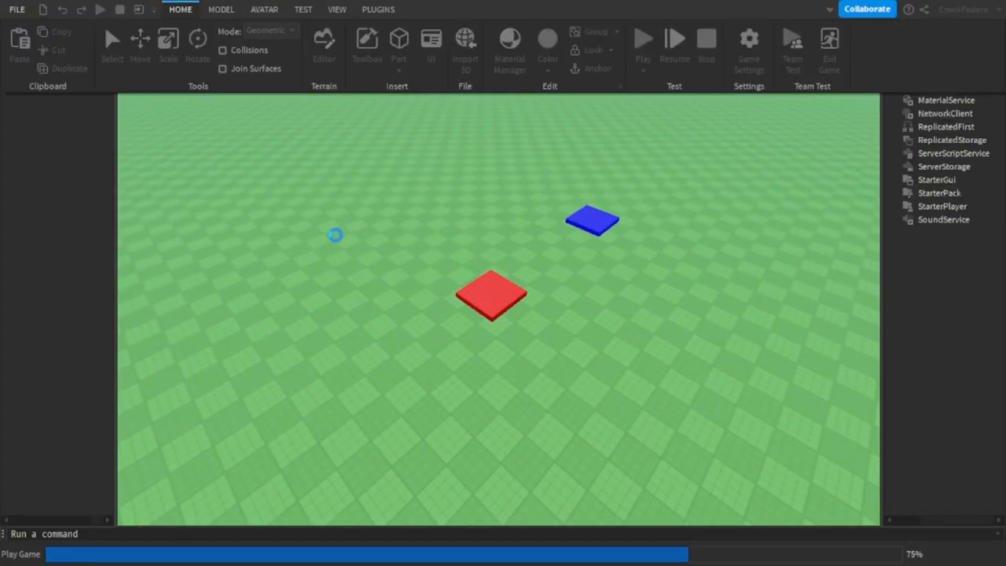
click(642, 37)
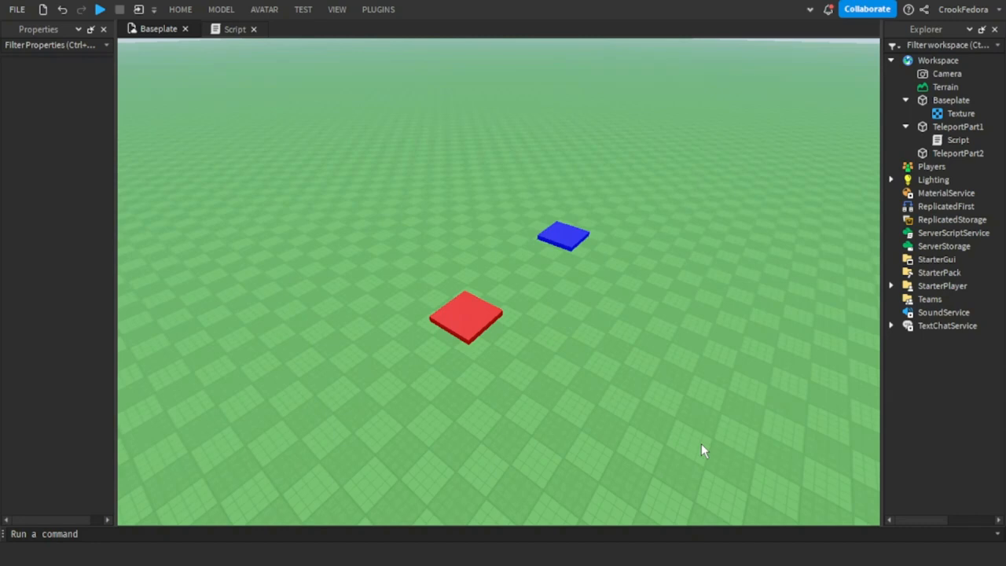
mouse_move(644, 234)
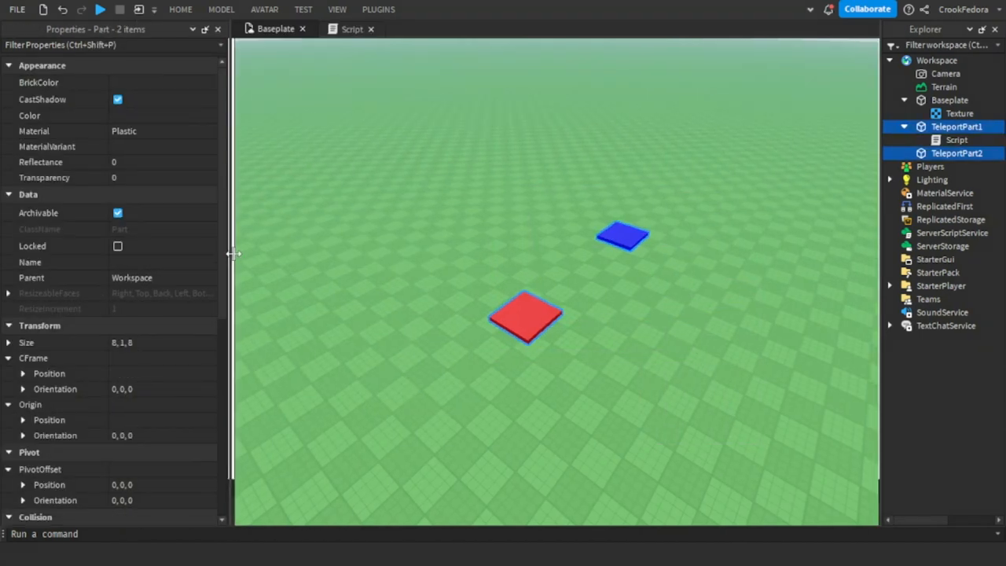
Turn CanCollide off and Anchored on for both teleport pads
scroll(down, 3)
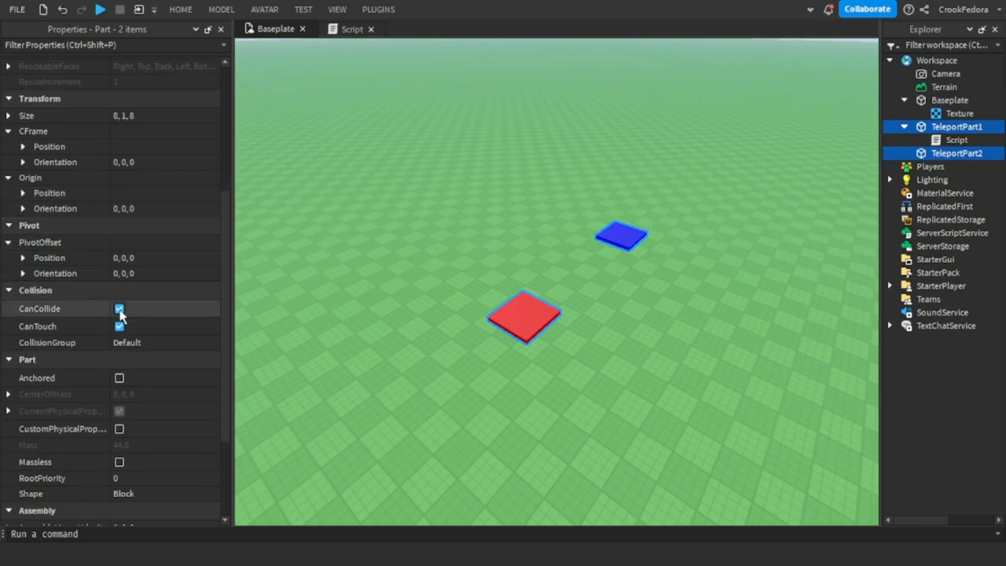
click(119, 308)
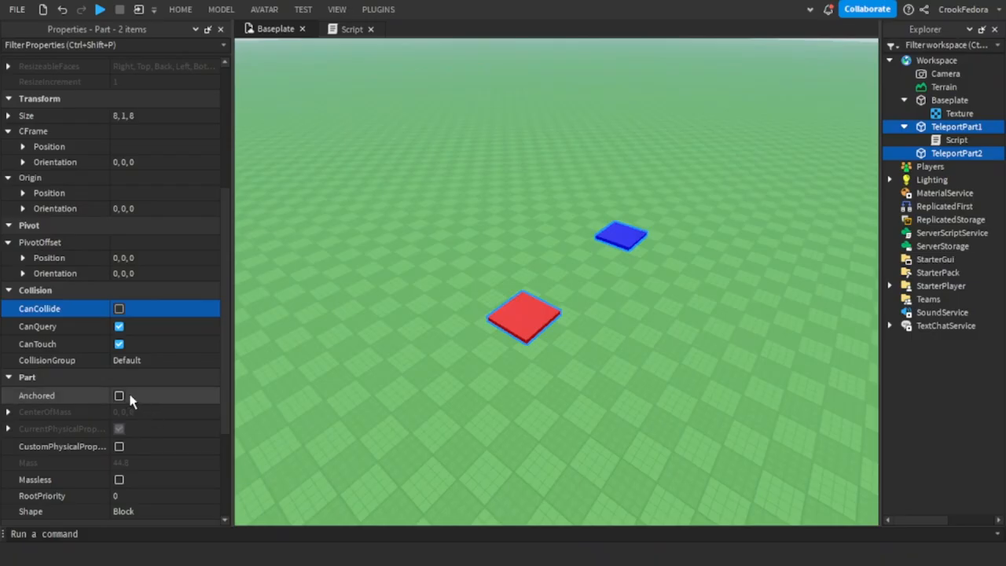
click(119, 395)
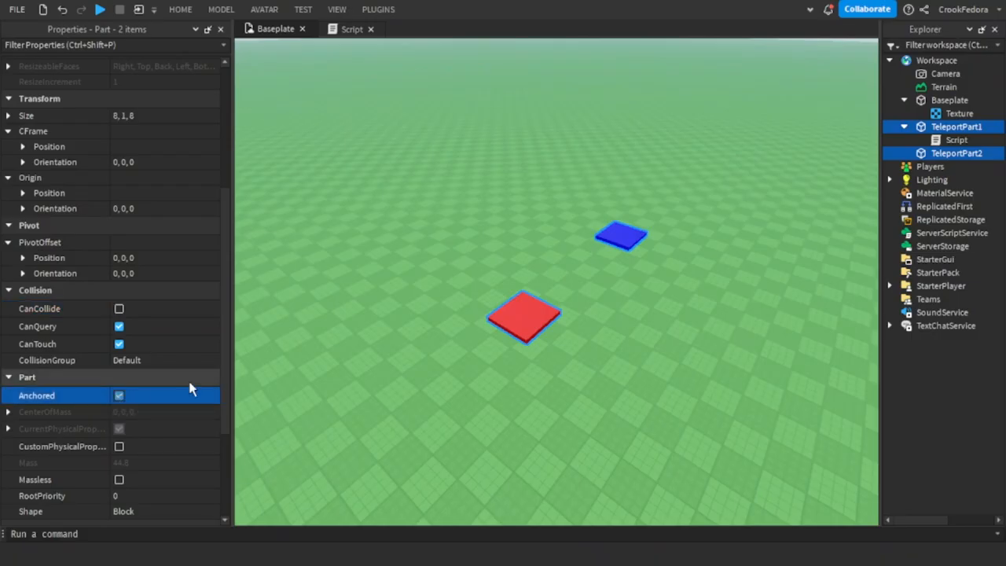
Start a playtest of the game from the Home tab
click(179, 9)
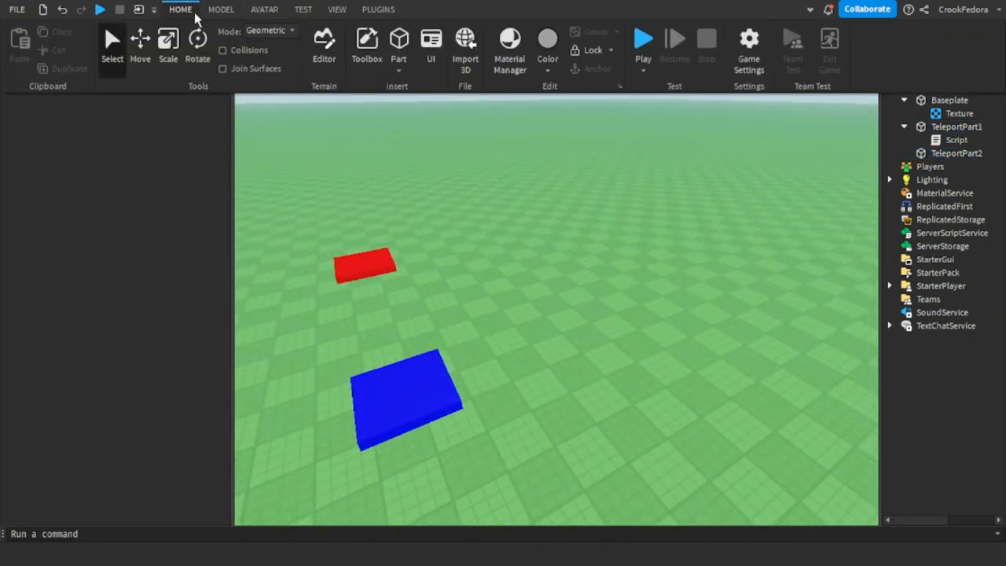
click(643, 38)
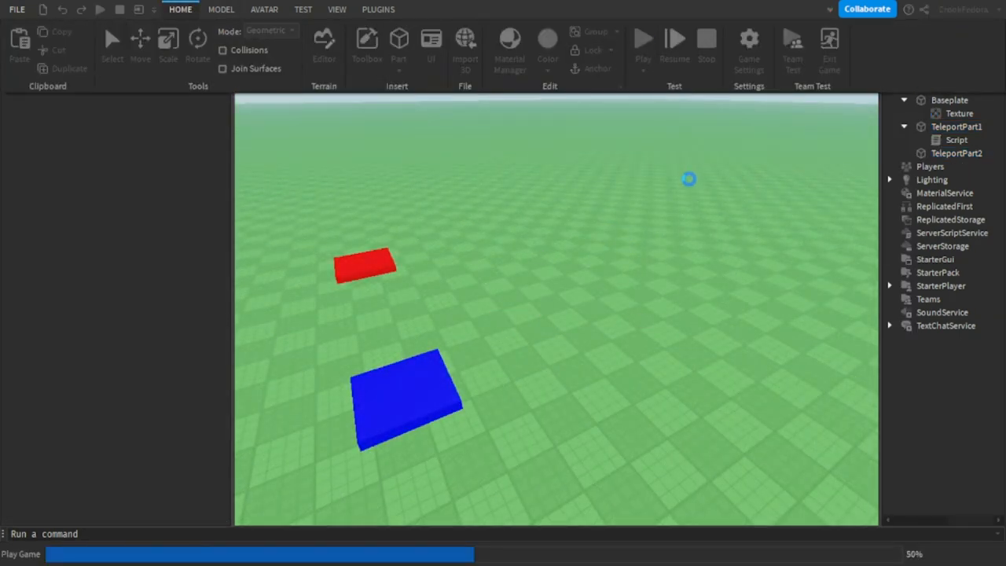
click(643, 37)
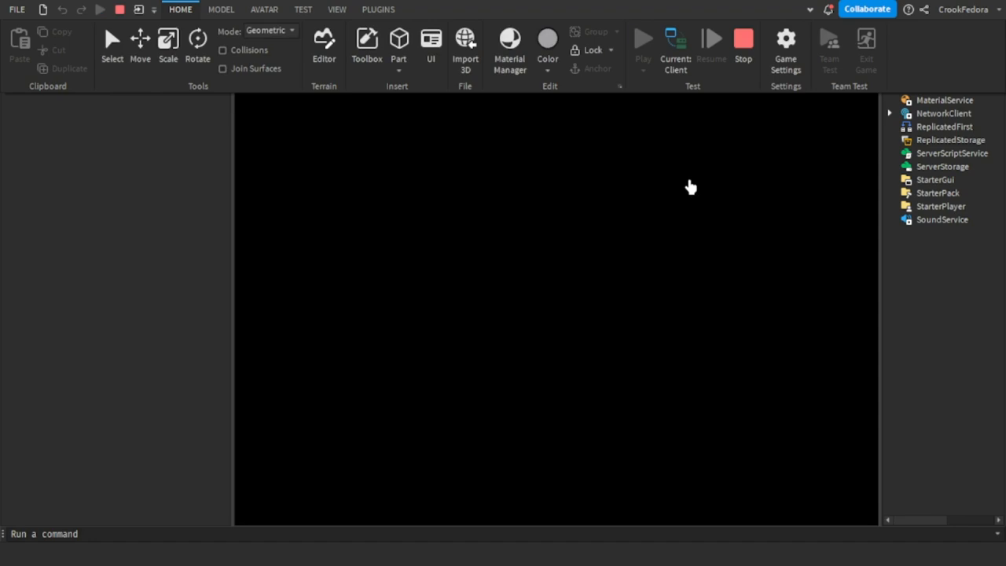